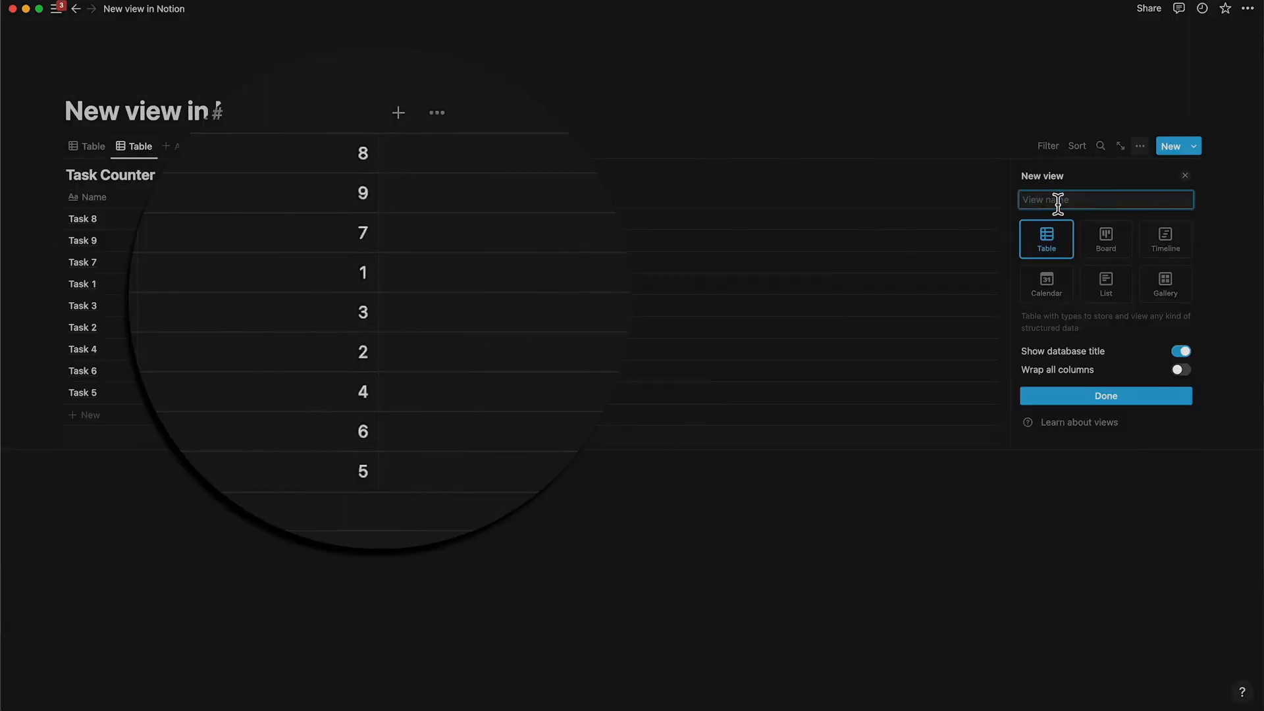
# Create a second table view named New View in the Task Counter database
pyautogui.click(1104, 397)
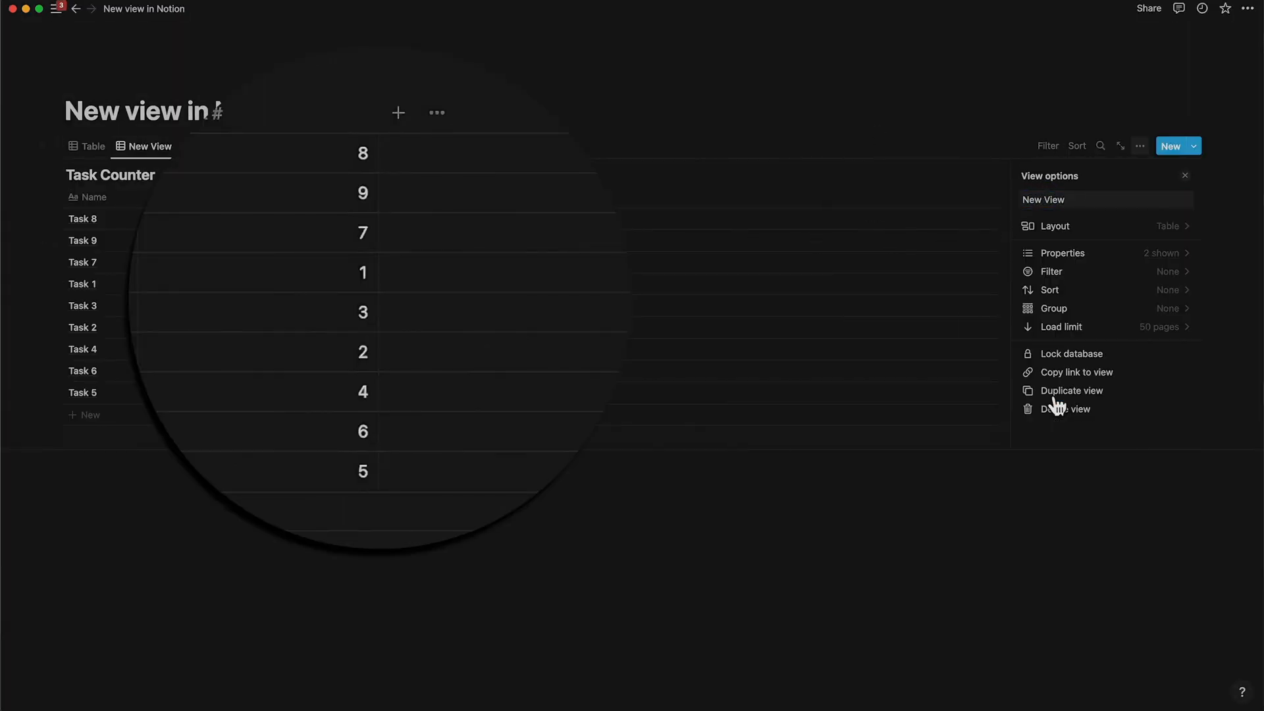
pyautogui.moveTo(298, 504)
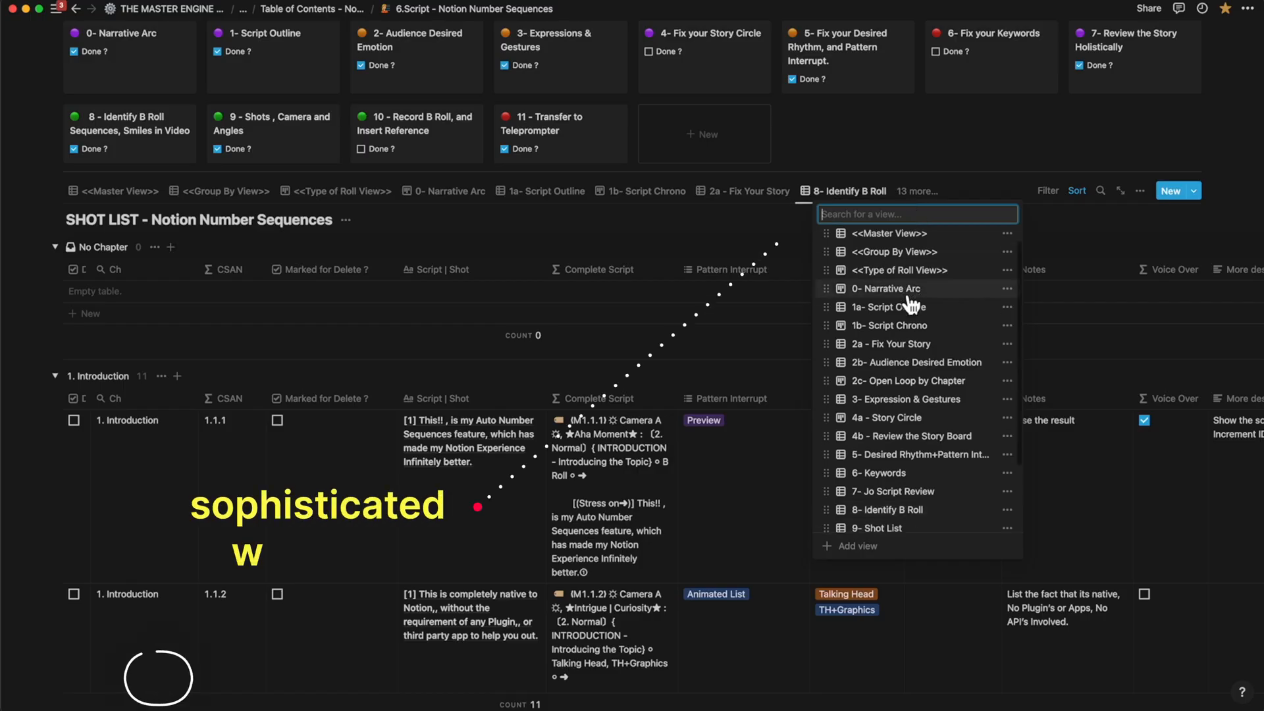
pyautogui.scroll(-3)
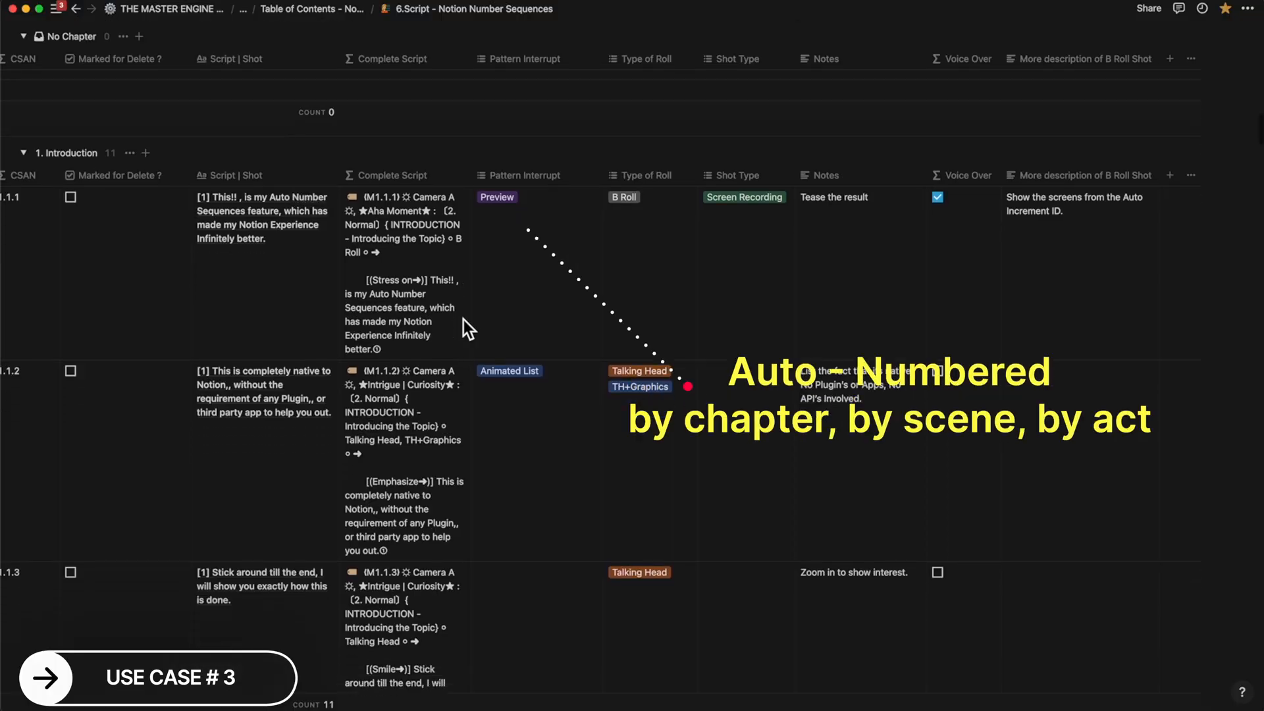
pyautogui.scroll(3)
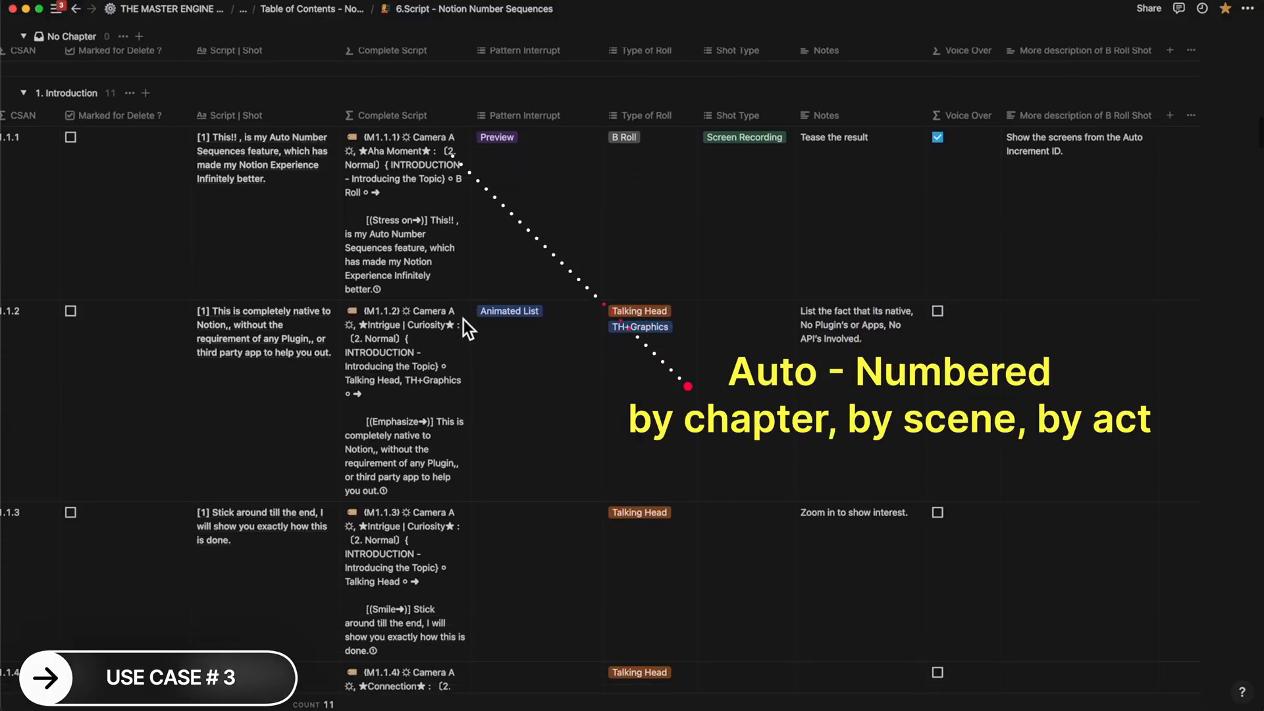
pyautogui.scroll(-3)
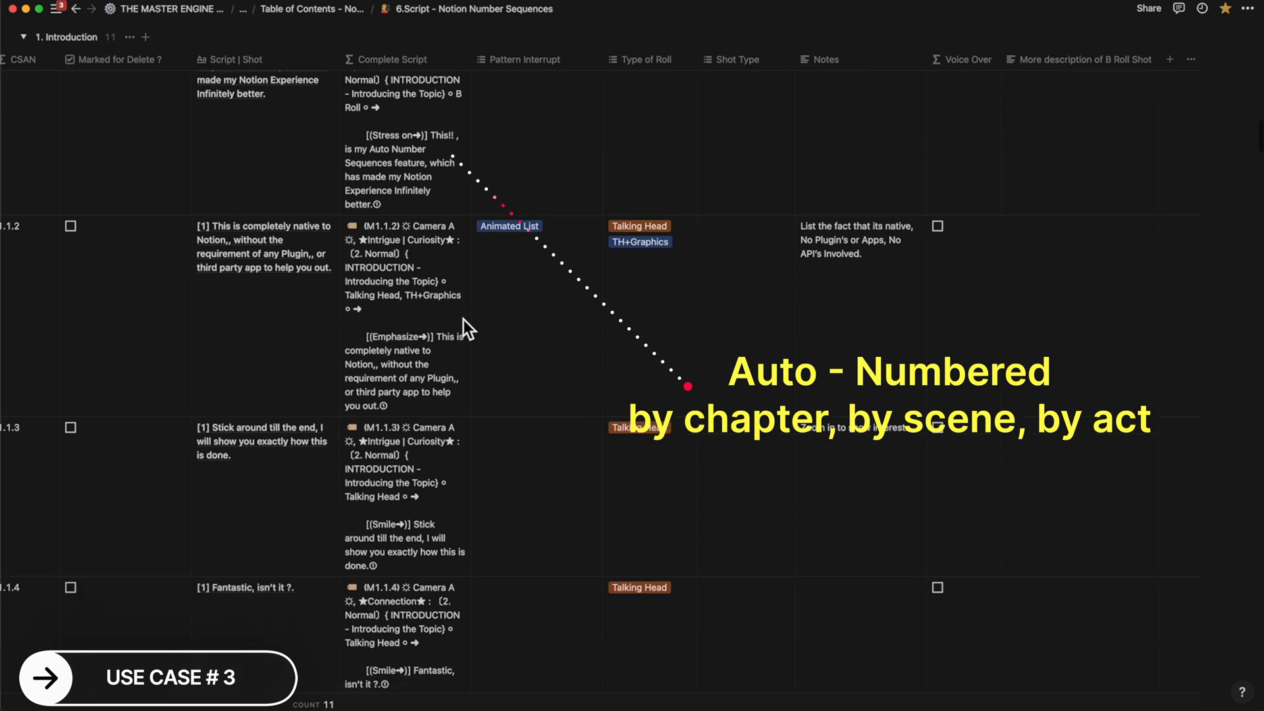
pyautogui.scroll(-3)
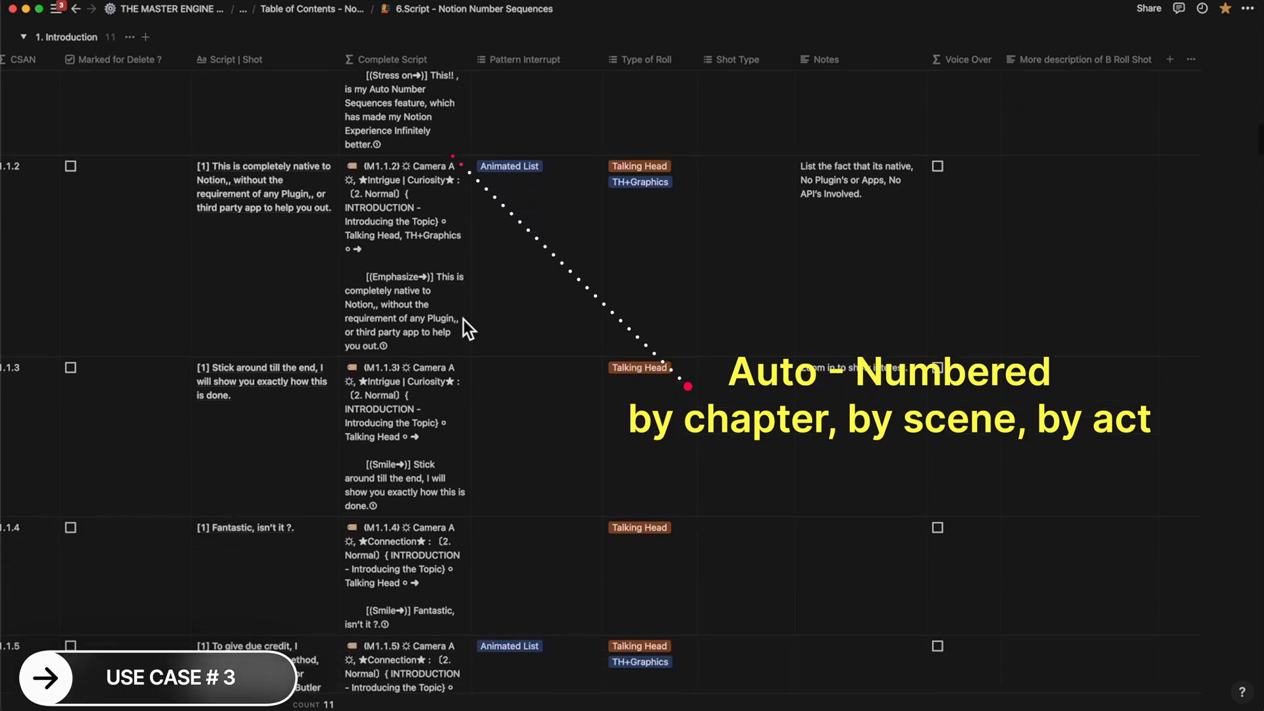
pyautogui.scroll(-3)
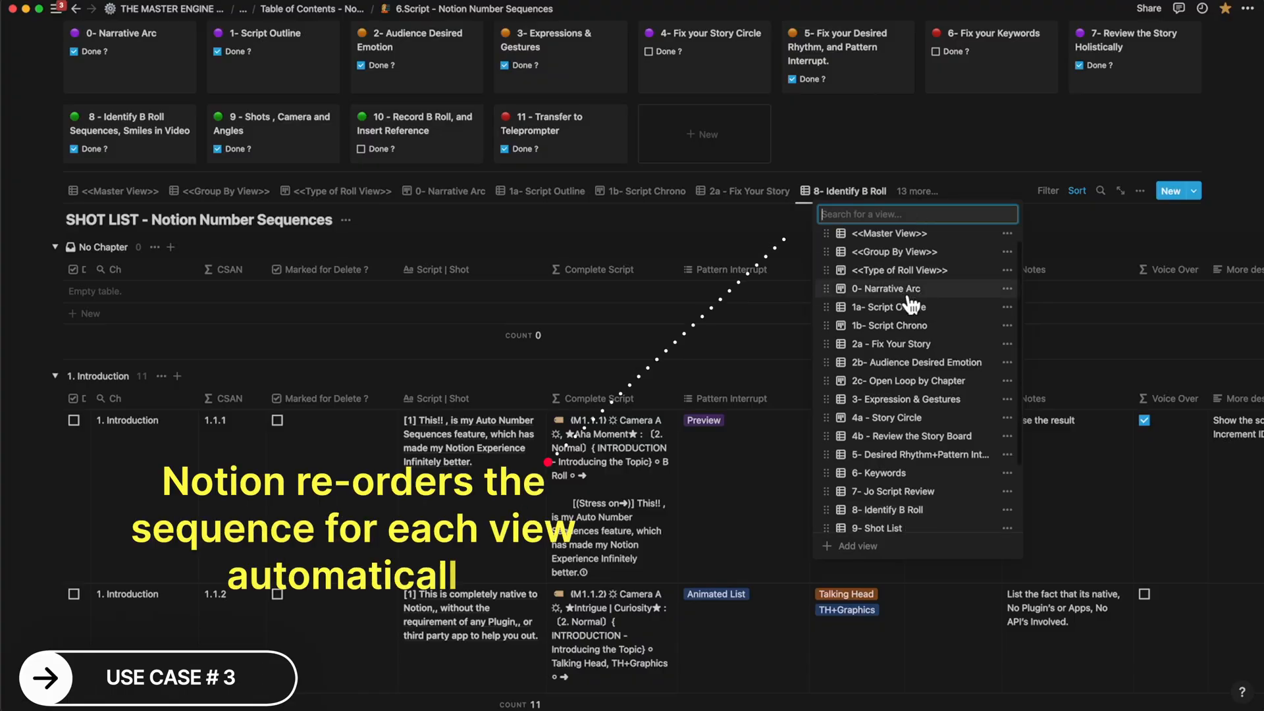
pyautogui.scroll(-3)
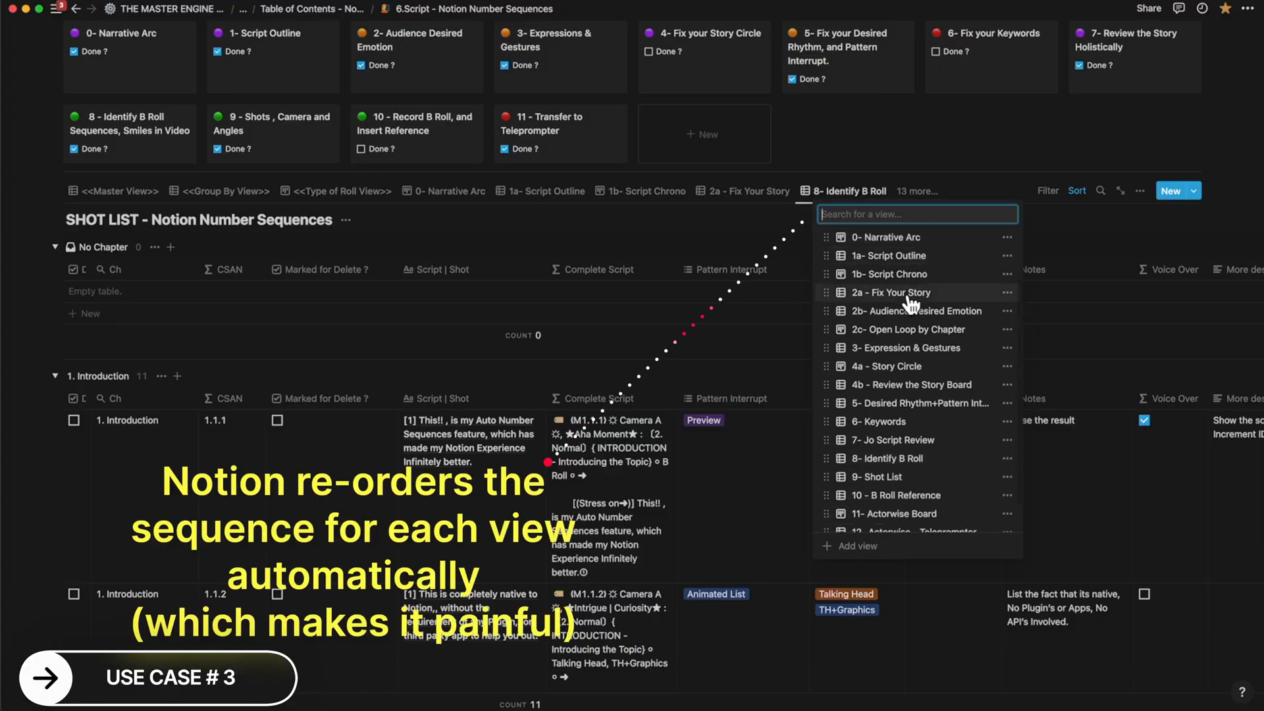
pyautogui.scroll(-3)
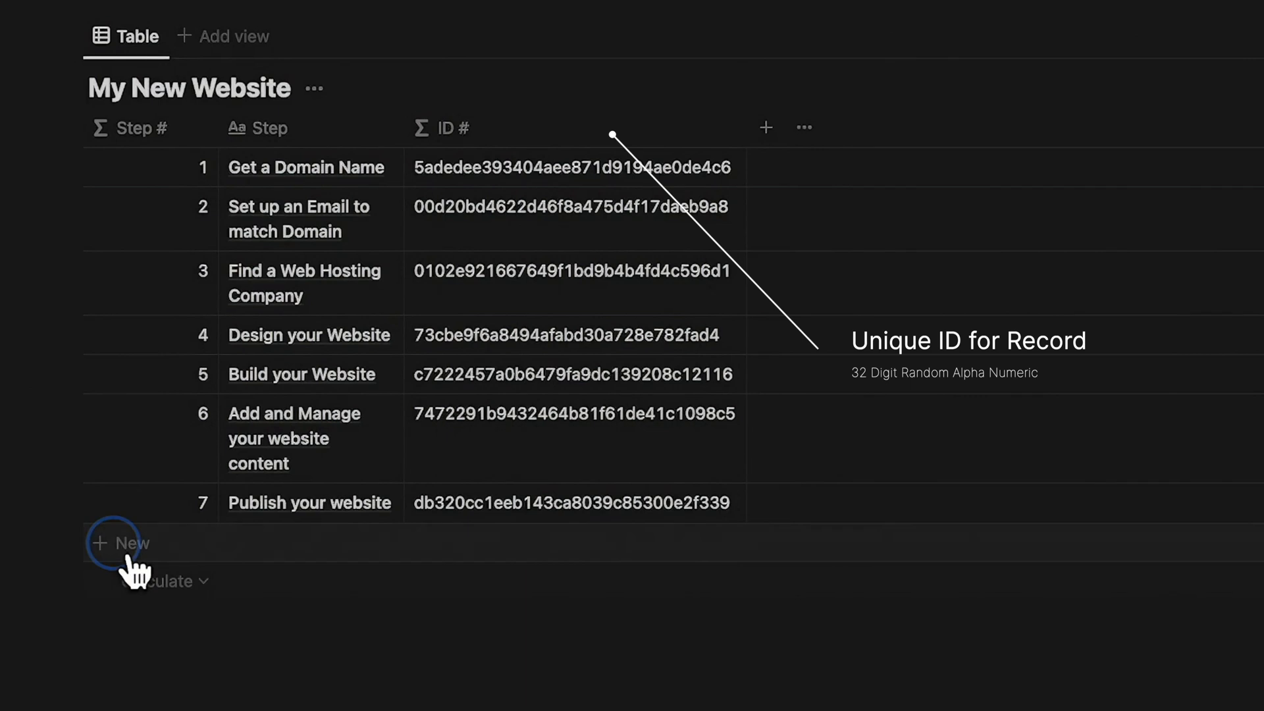
# Add three blank rows to the My New Website table, numbered 8 and 9 onward with new IDs
pyautogui.click(120, 543)
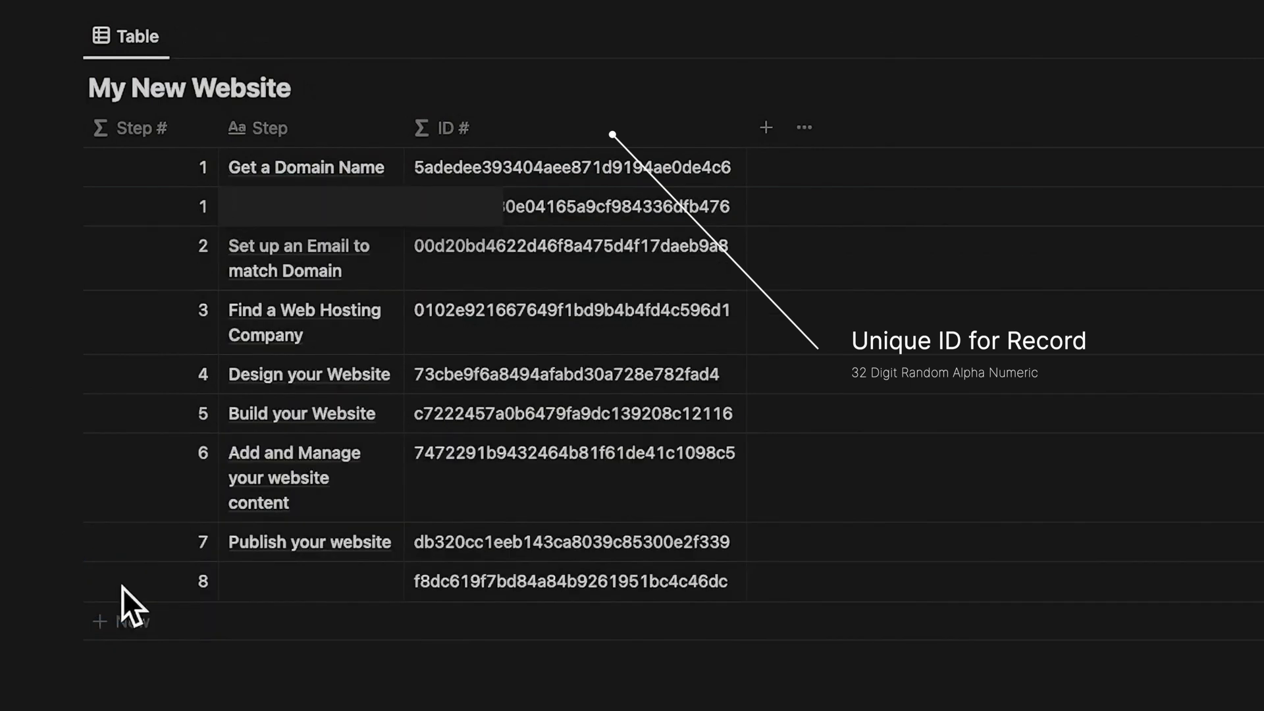
pyautogui.click(121, 621)
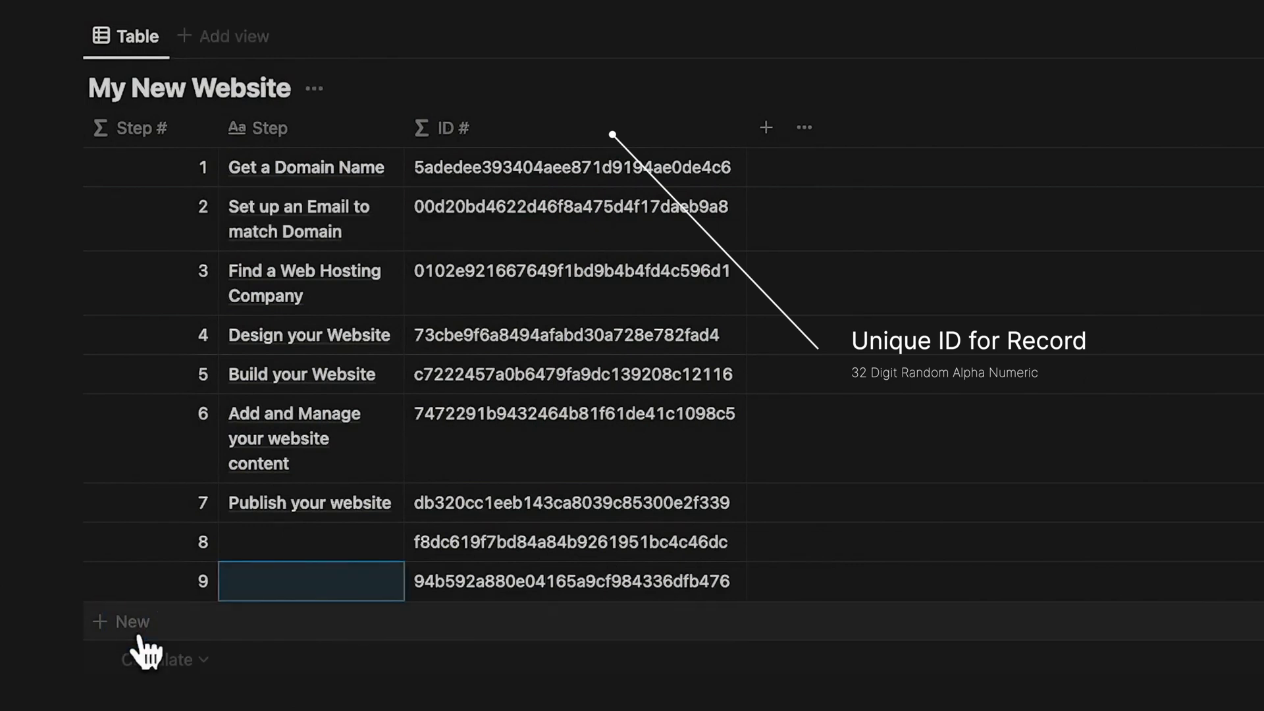
pyautogui.click(121, 620)
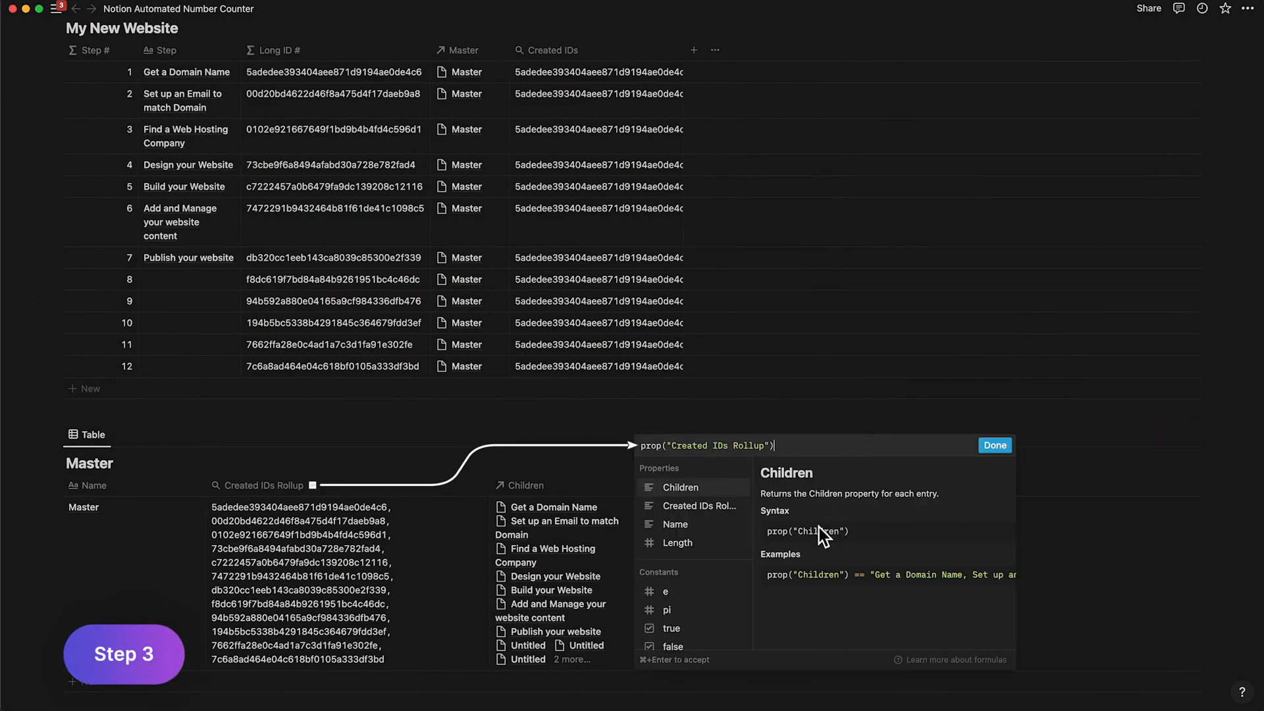
# Edit Test 2 to replaceAll(prop("Test 1"), "[^,]", ""), keeping only the commas
pyautogui.click(994, 445)
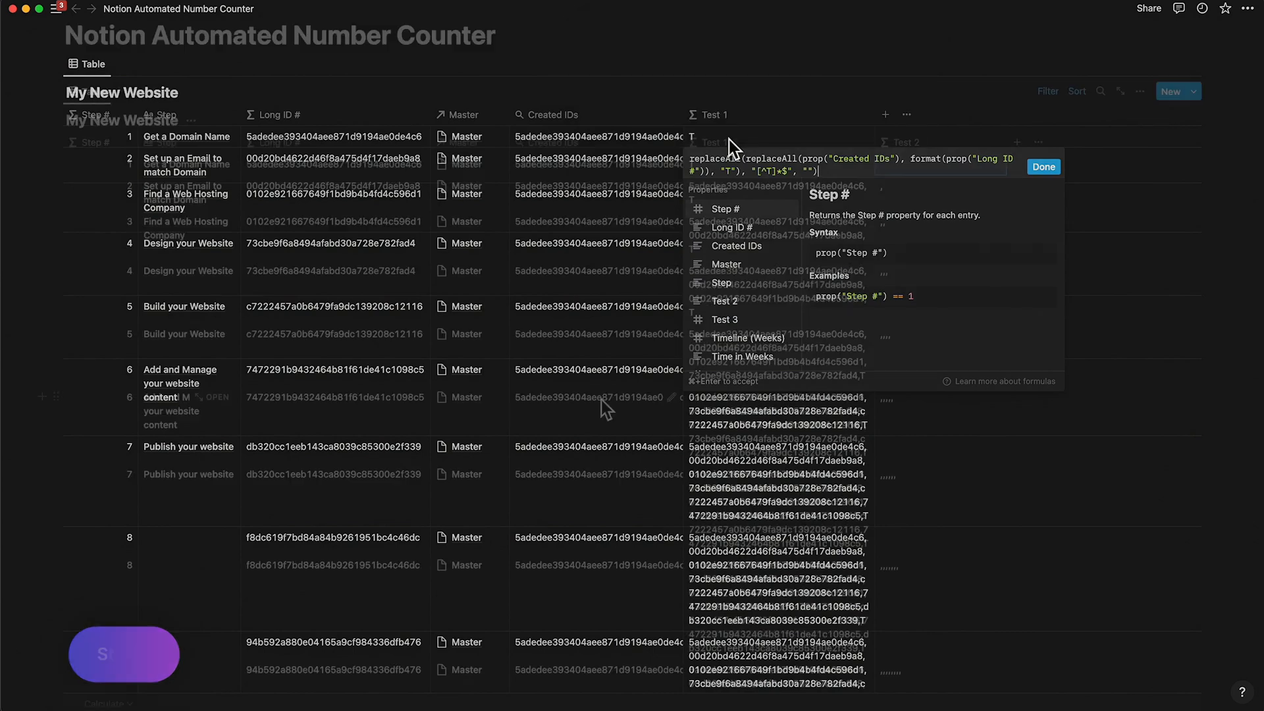
pyautogui.click(1043, 167)
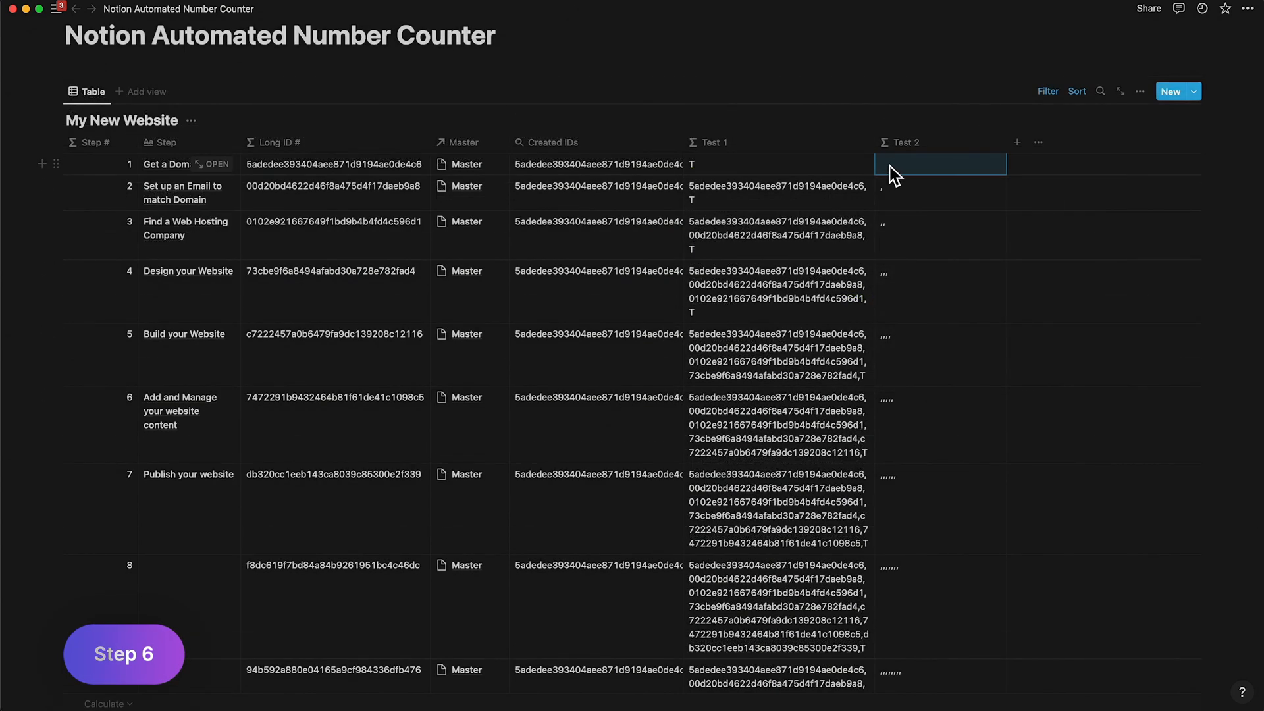
pyautogui.click(939, 163)
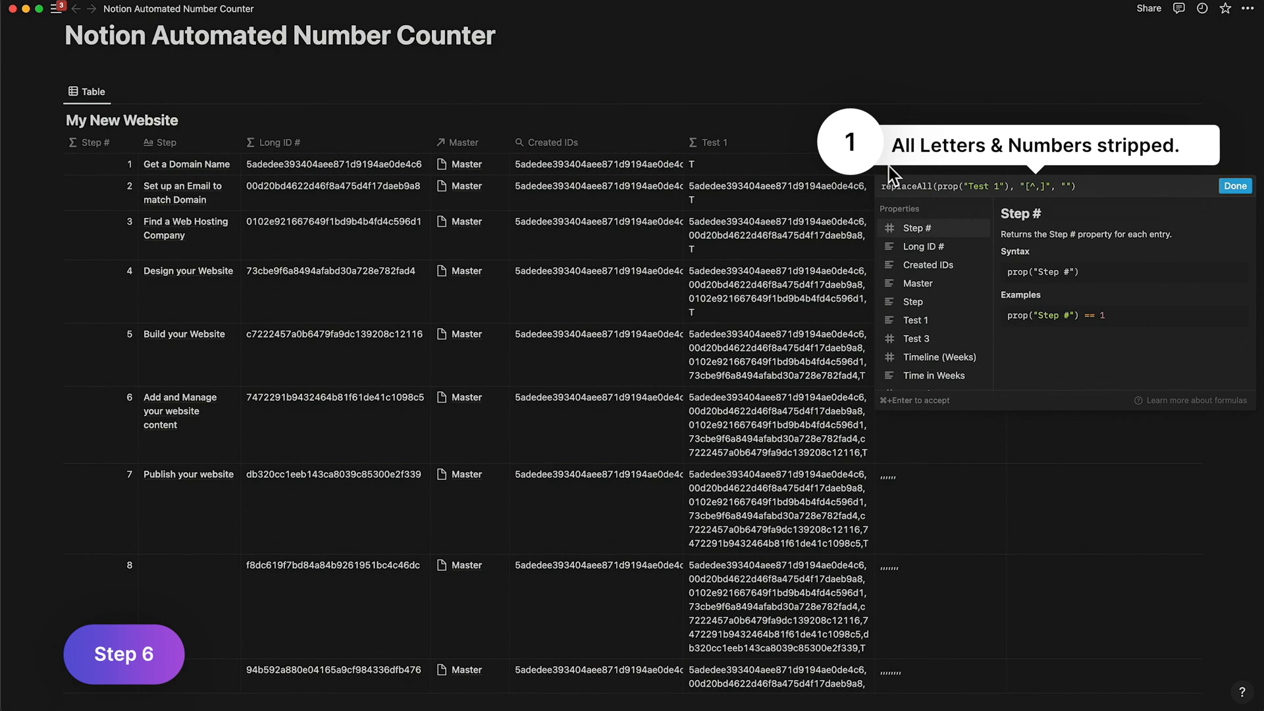
pyautogui.moveTo(648, 63)
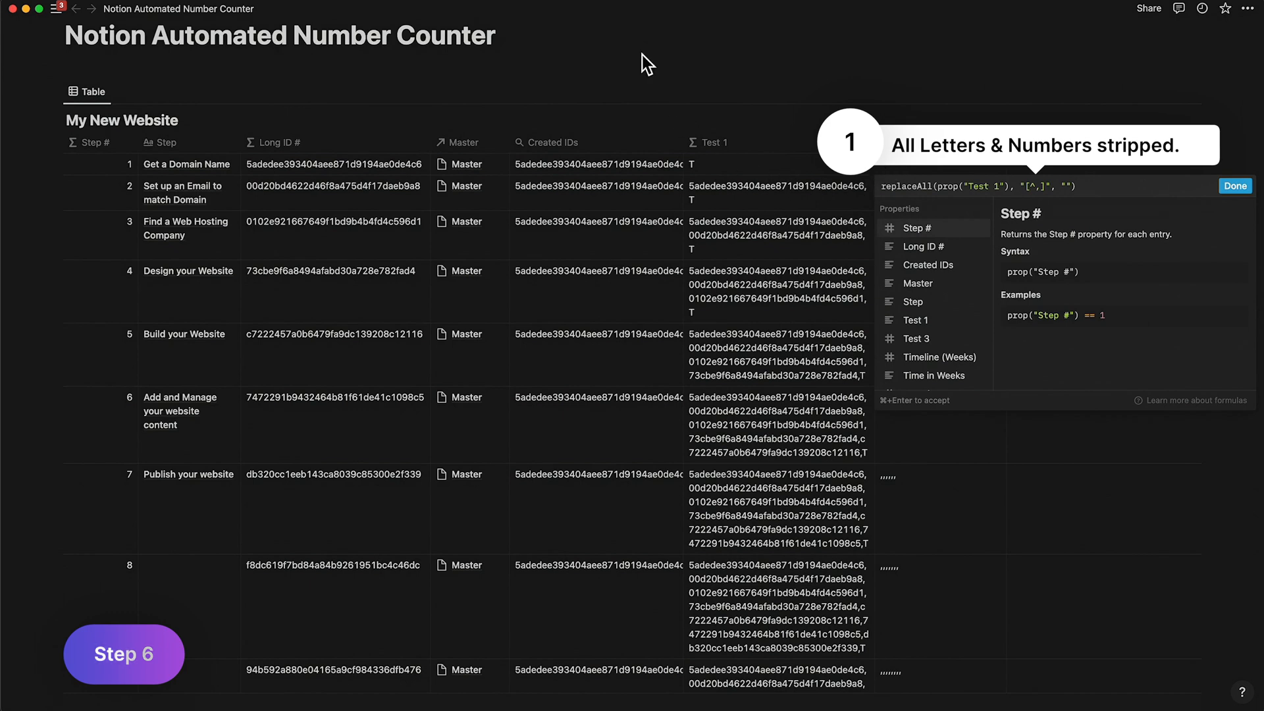
pyautogui.moveTo(587, 4)
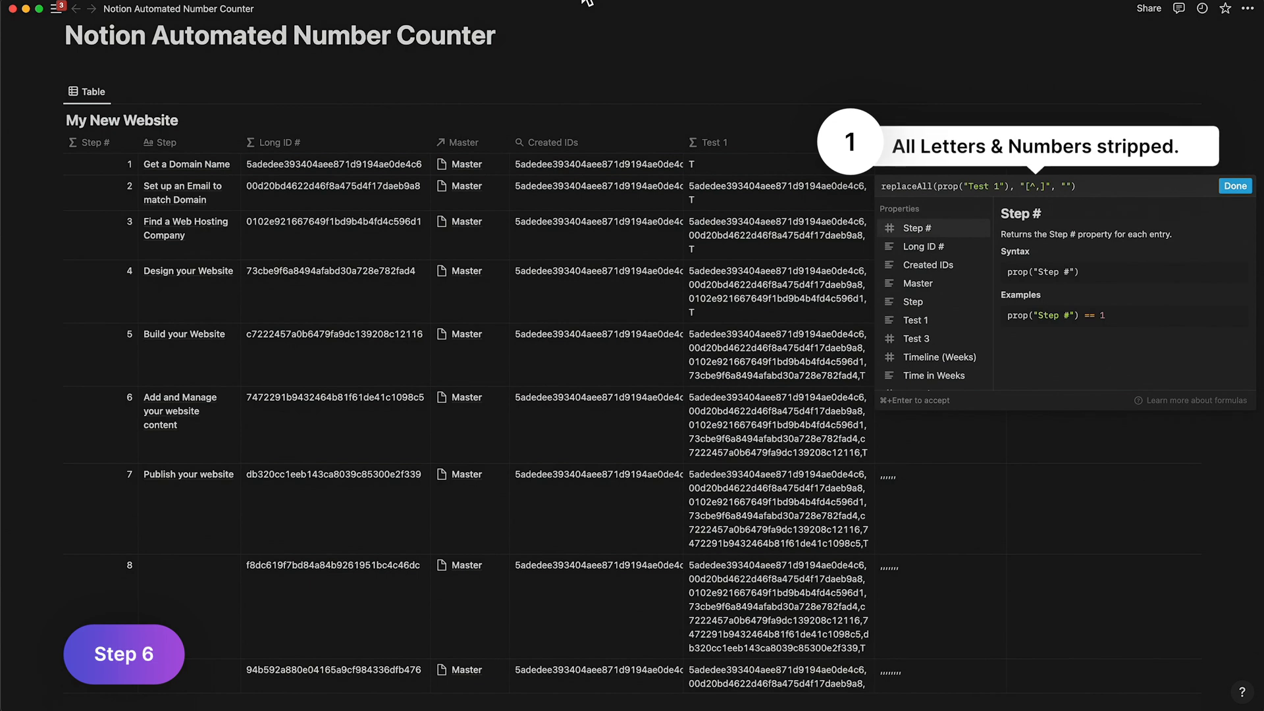
# Combine Test 1–3 into Step # as length(replaceAll(...)) + 1, numbering rows 1–9
pyautogui.click(1234, 186)
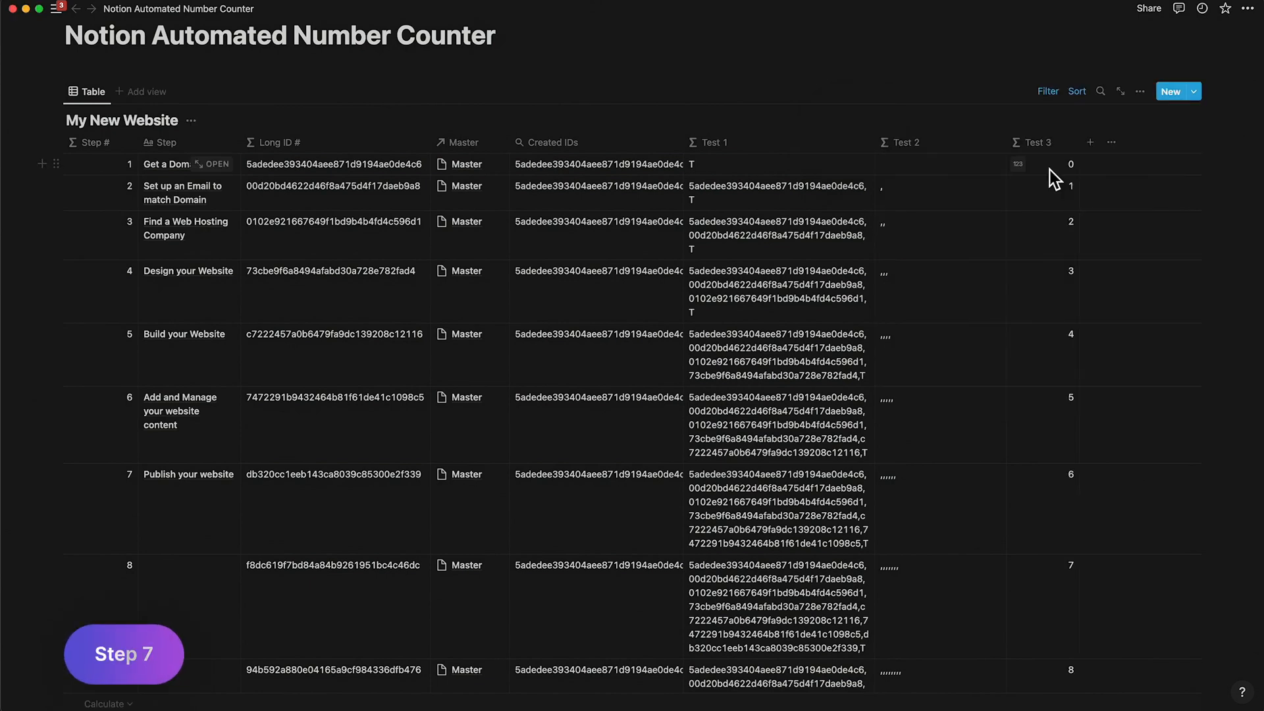
pyautogui.click(1032, 164)
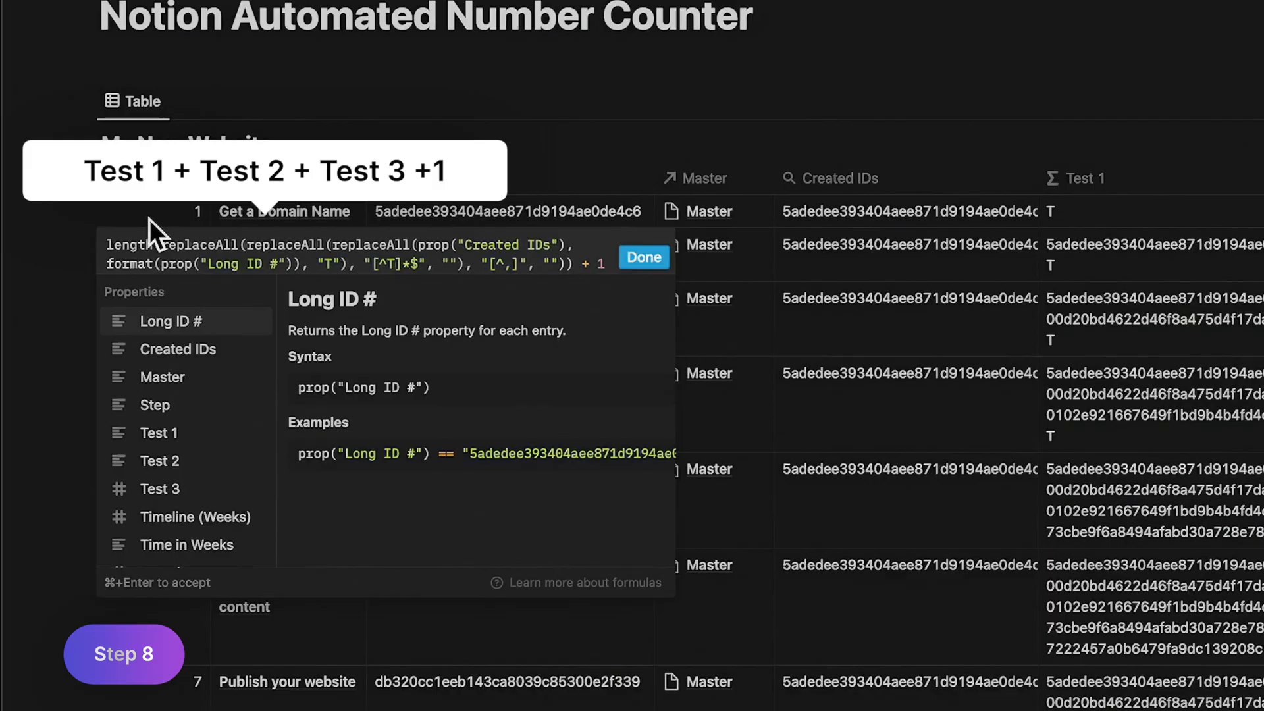
pyautogui.click(643, 256)
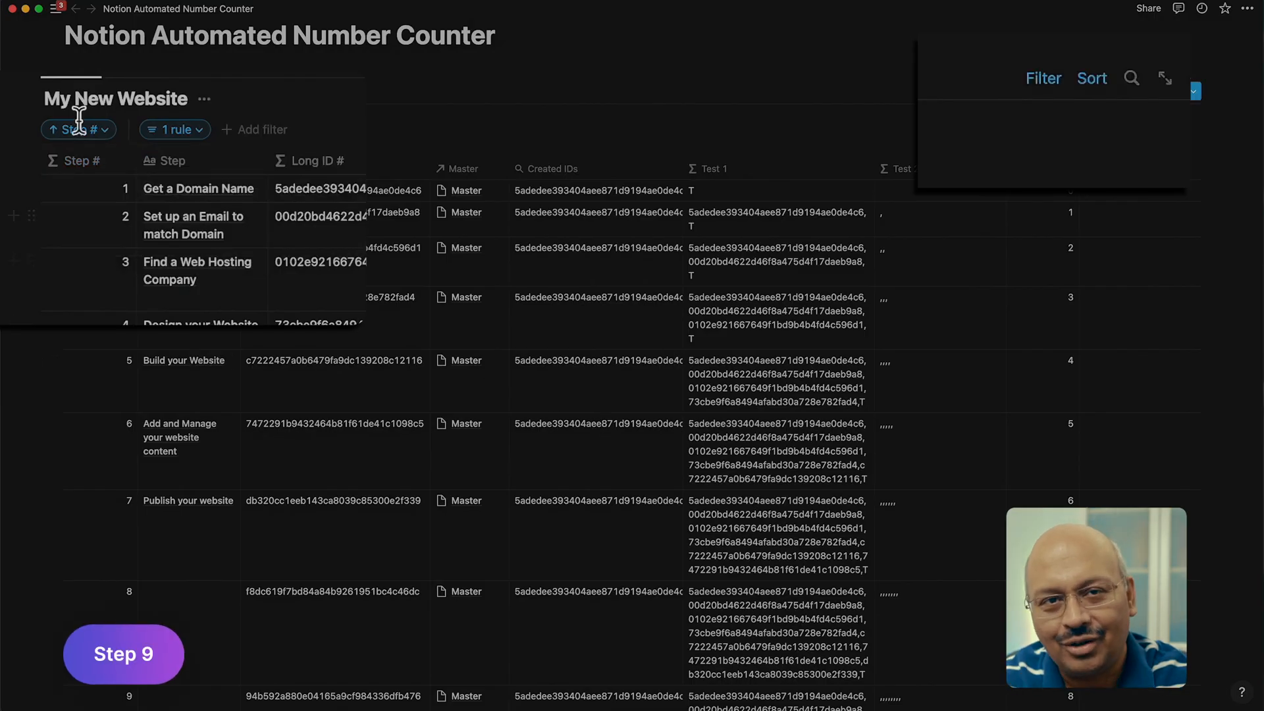
pyautogui.moveTo(985, 167)
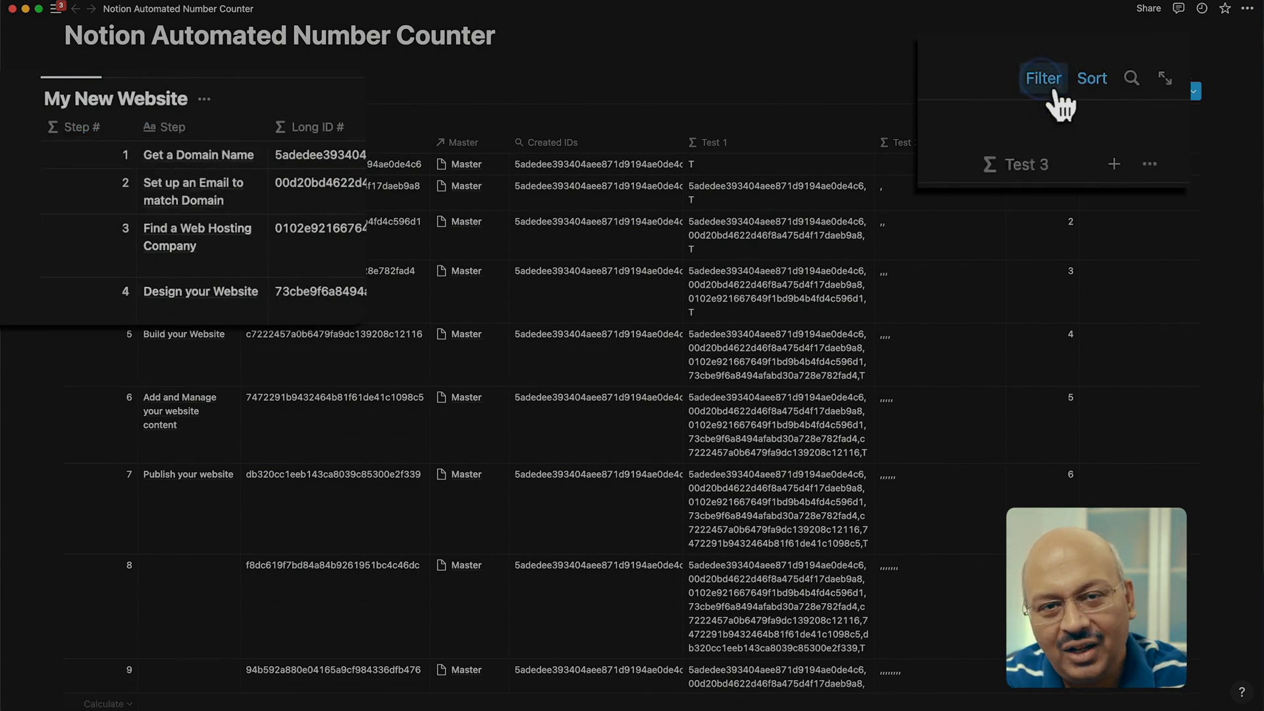
pyautogui.click(1042, 77)
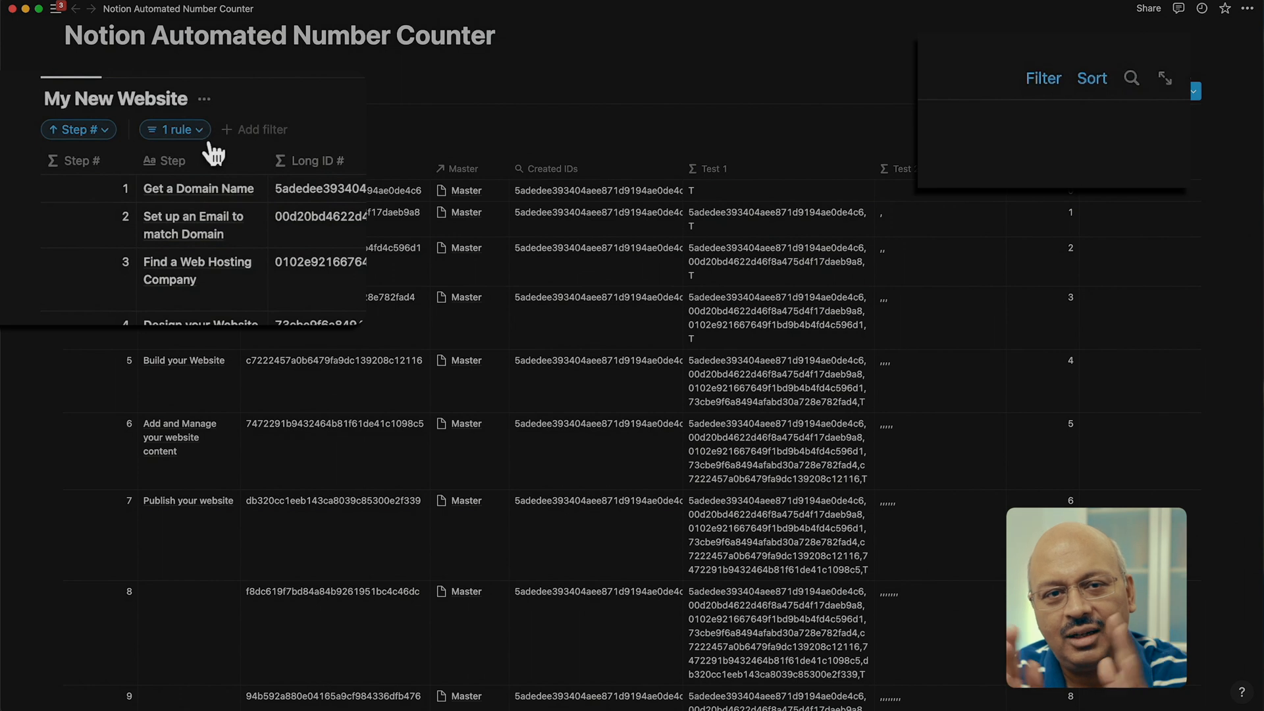
pyautogui.click(171, 129)
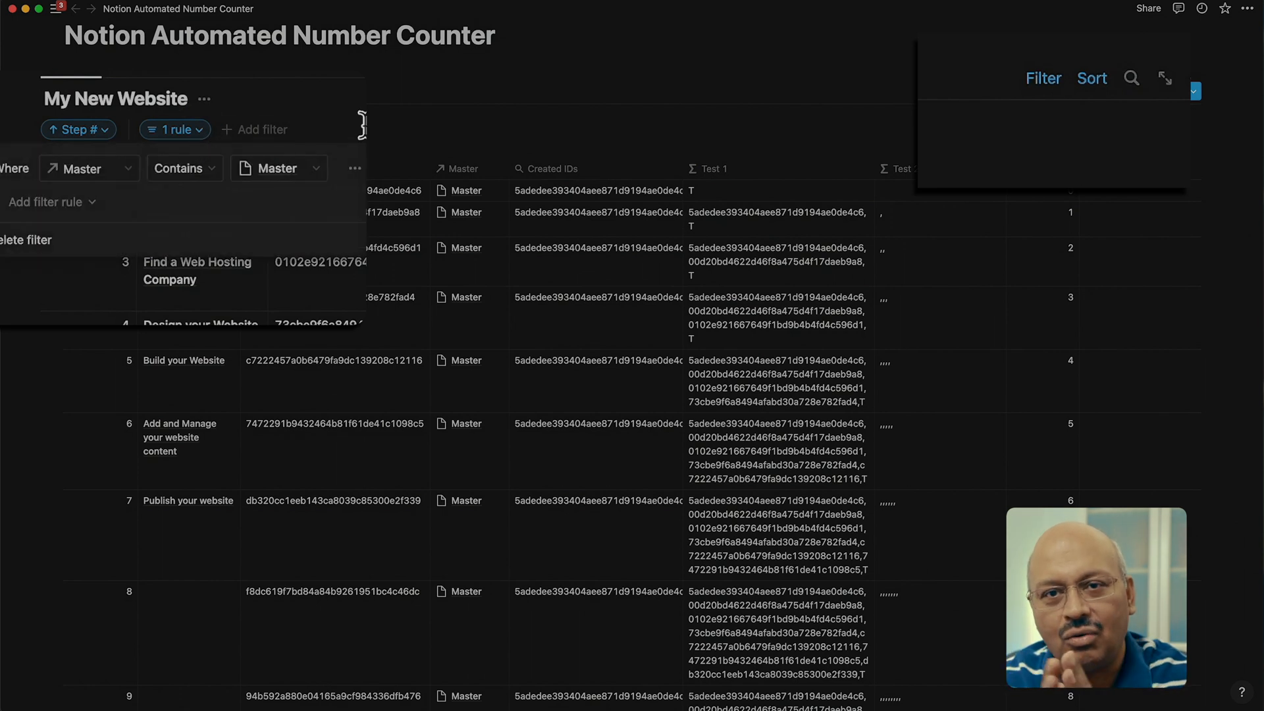
pyautogui.moveTo(672, 145)
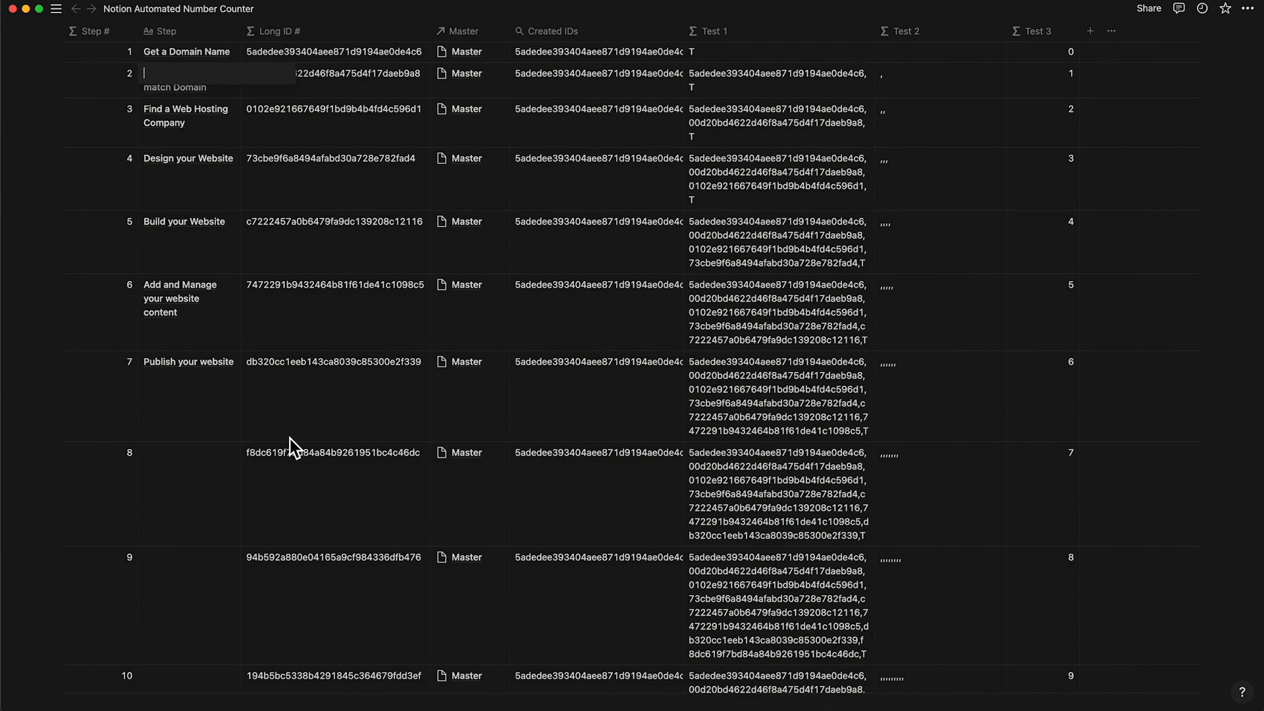
pyautogui.scroll(-3)
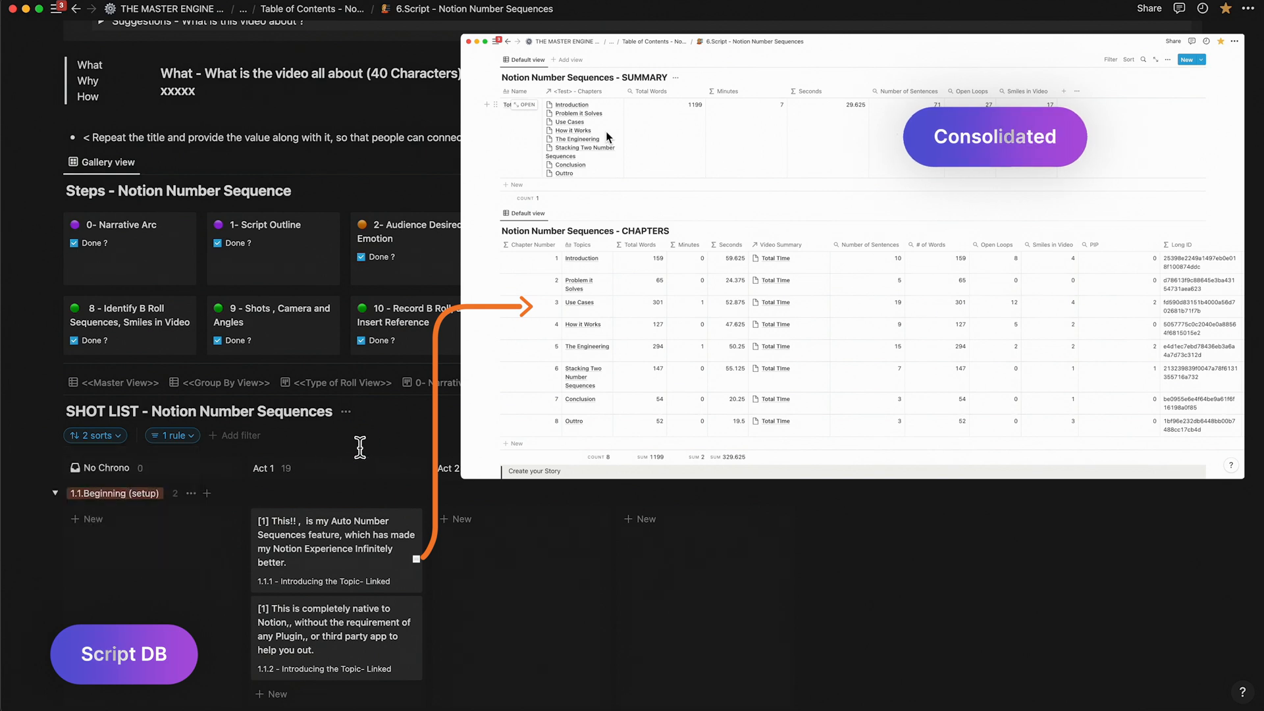
# Navigate from the script page to the Master Serial Numbering System page
pyautogui.scroll(-3)
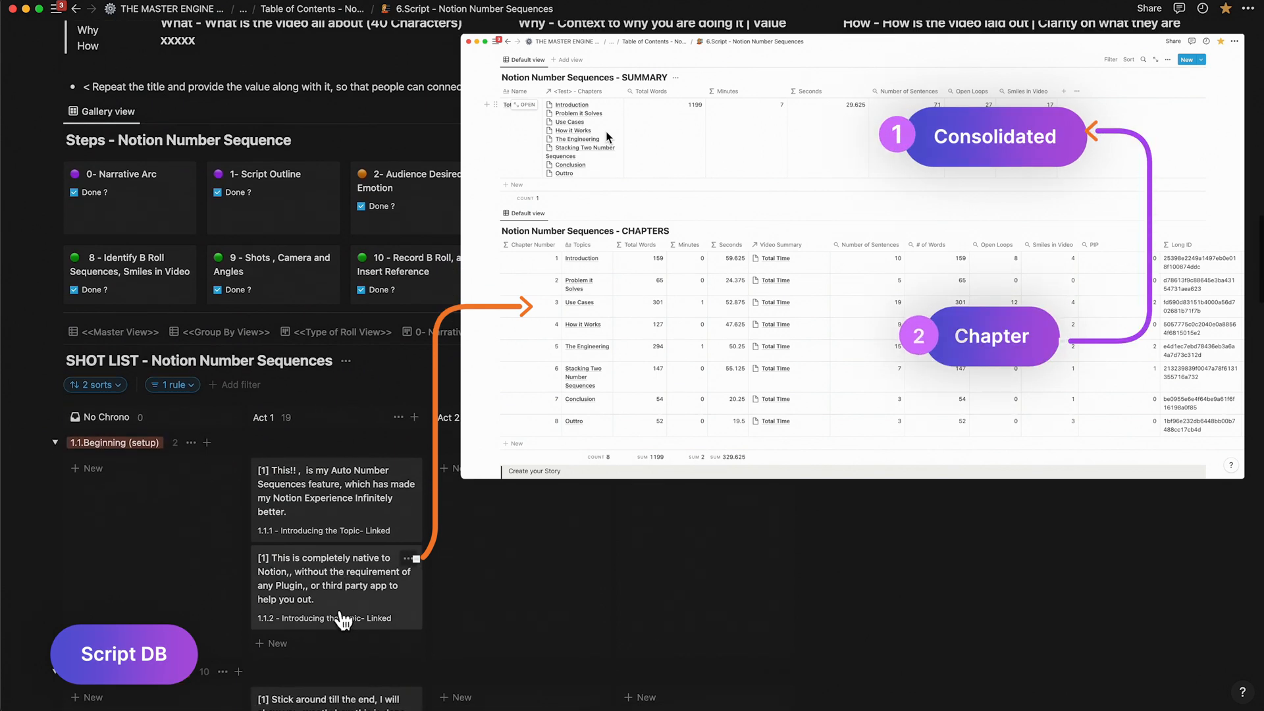
pyautogui.scroll(-3)
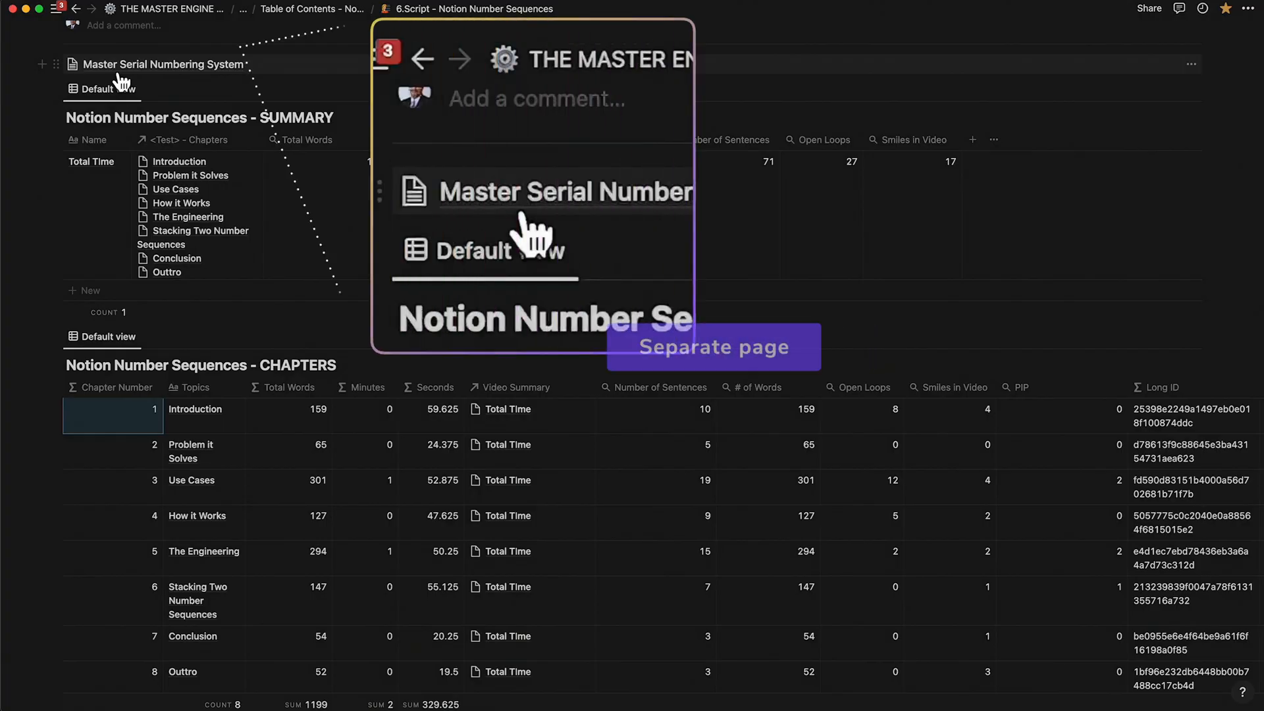
pyautogui.click(565, 191)
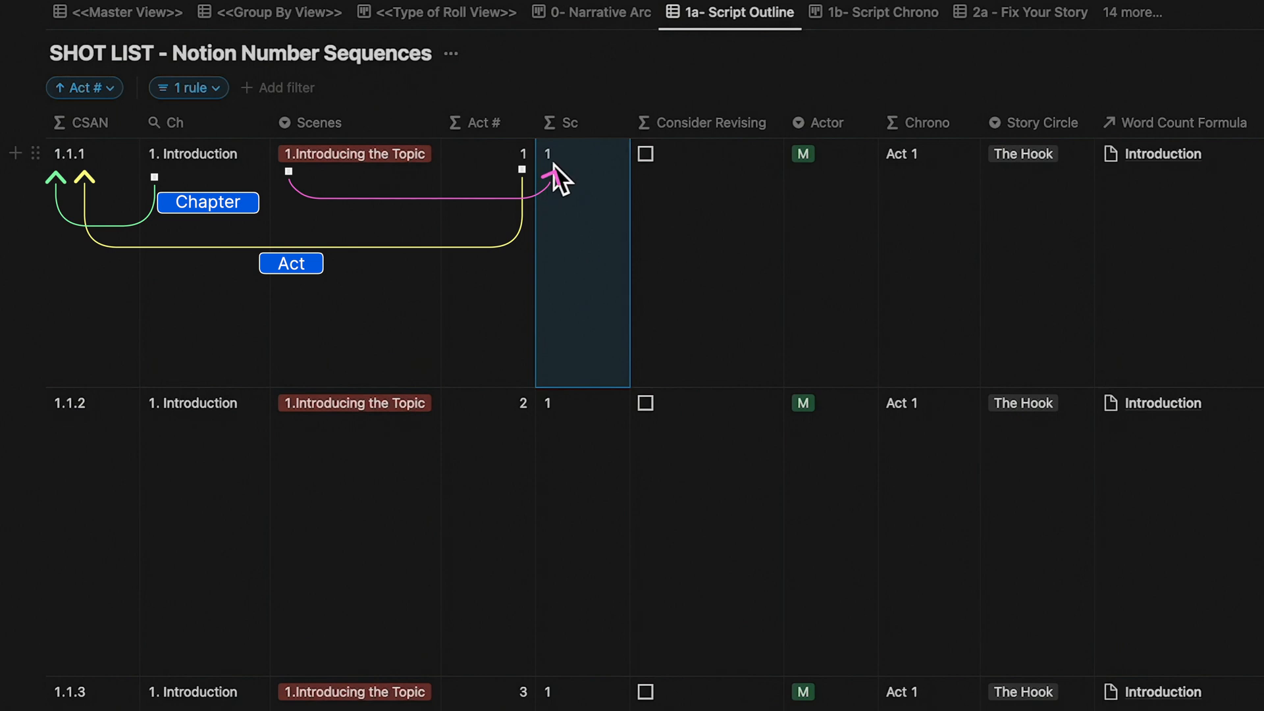
# Review the scene-number formula, then change the shot list sort from Act # to CSAN ascending
pyautogui.click(581, 403)
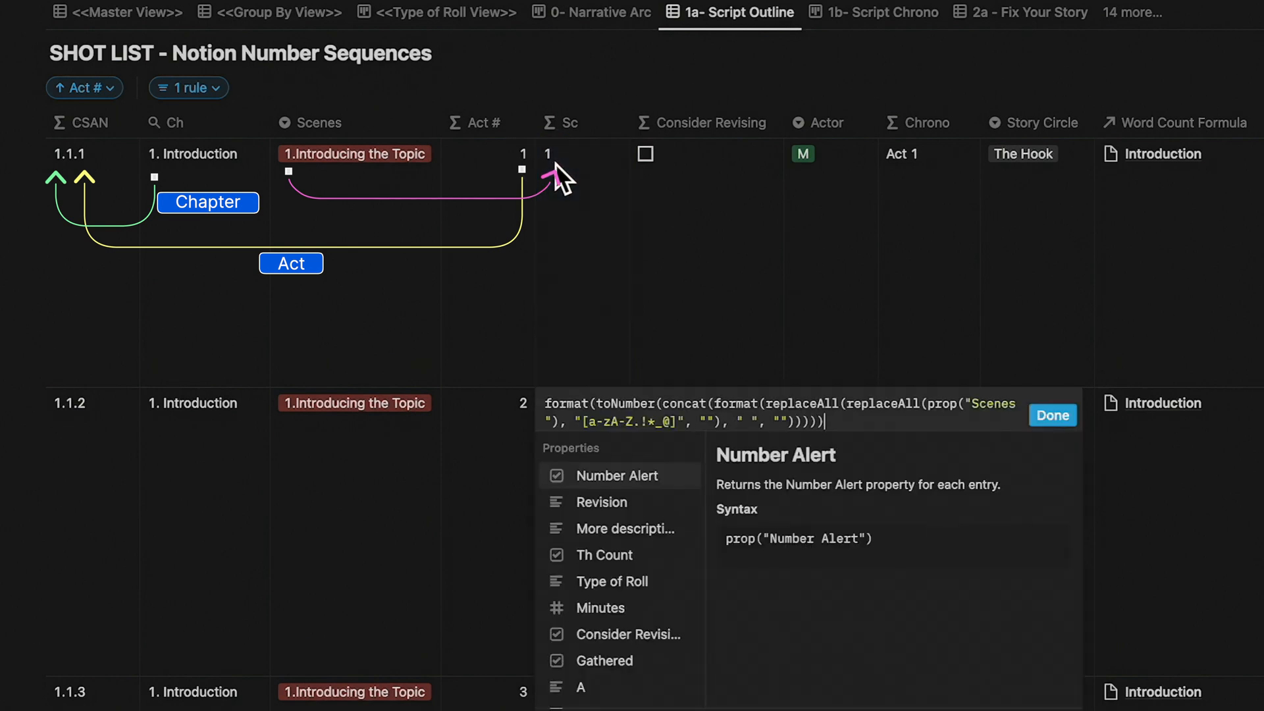
pyautogui.click(1052, 415)
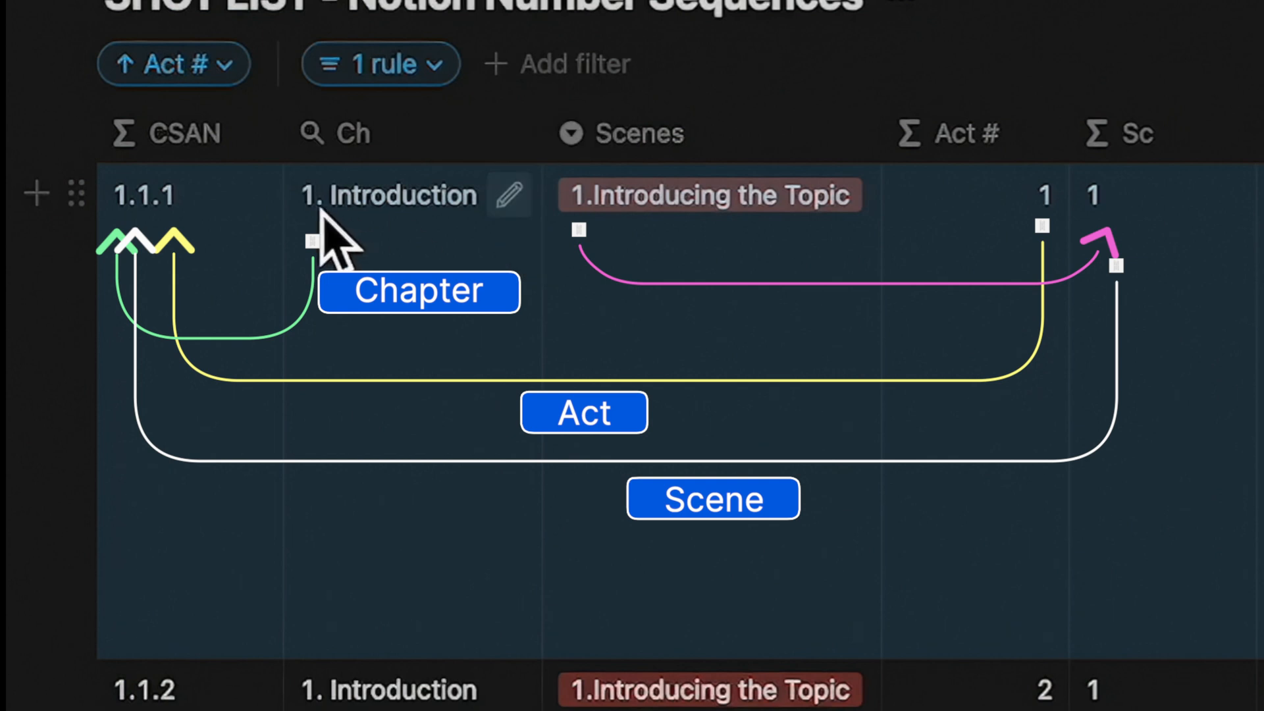
pyautogui.moveTo(419, 403)
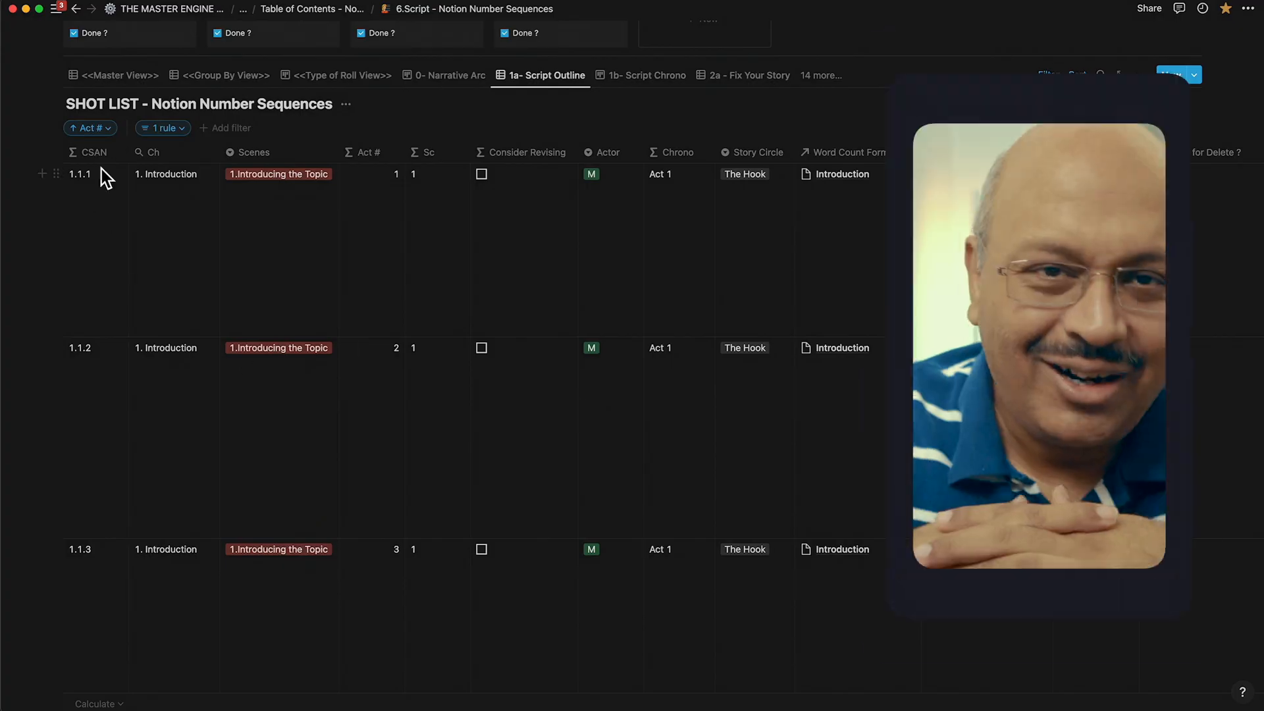
pyautogui.click(87, 128)
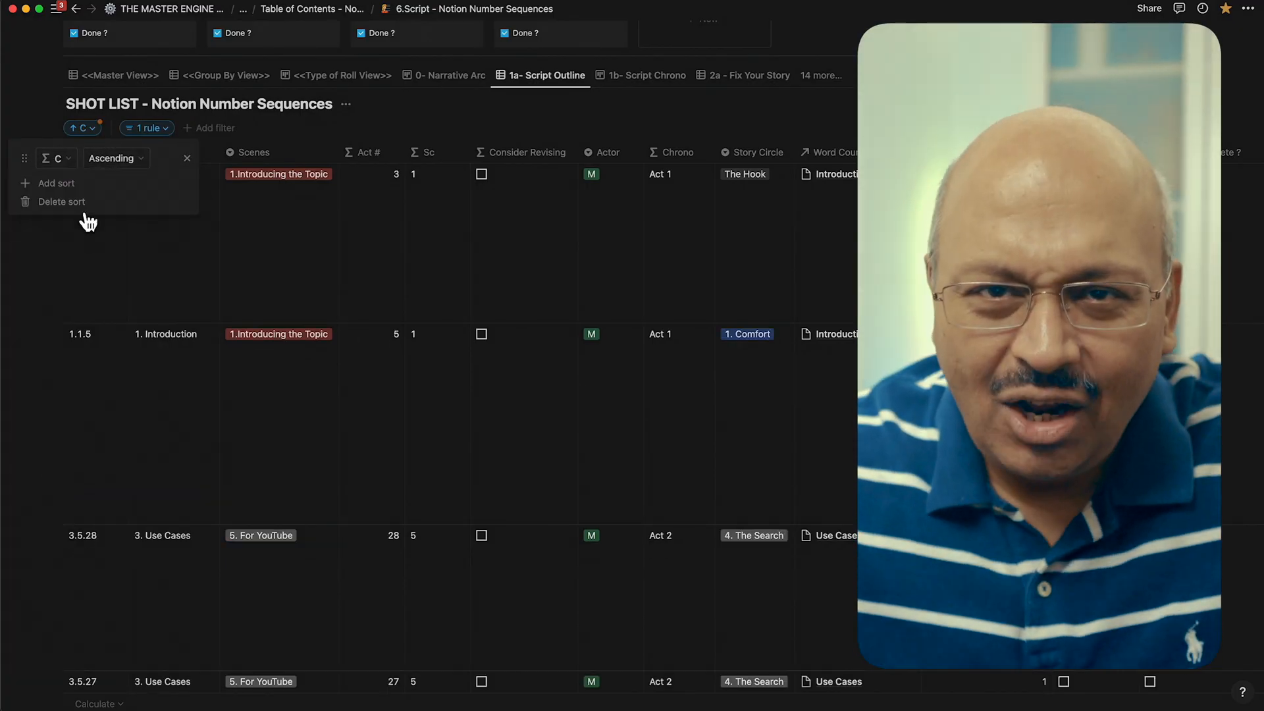